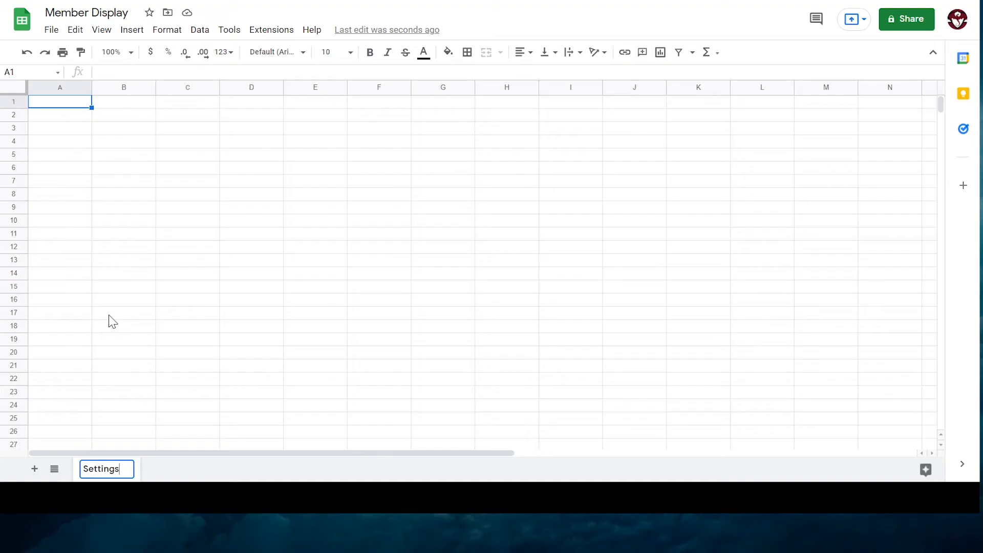
Rename the first sheet to Settings, add an API Key label, and open Apps Script.
text(API Key)
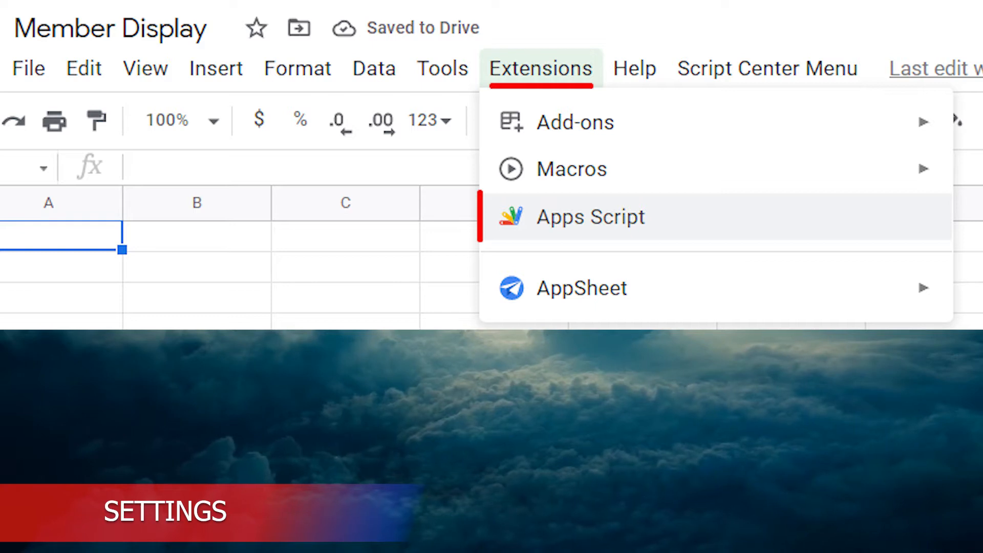
click(590, 217)
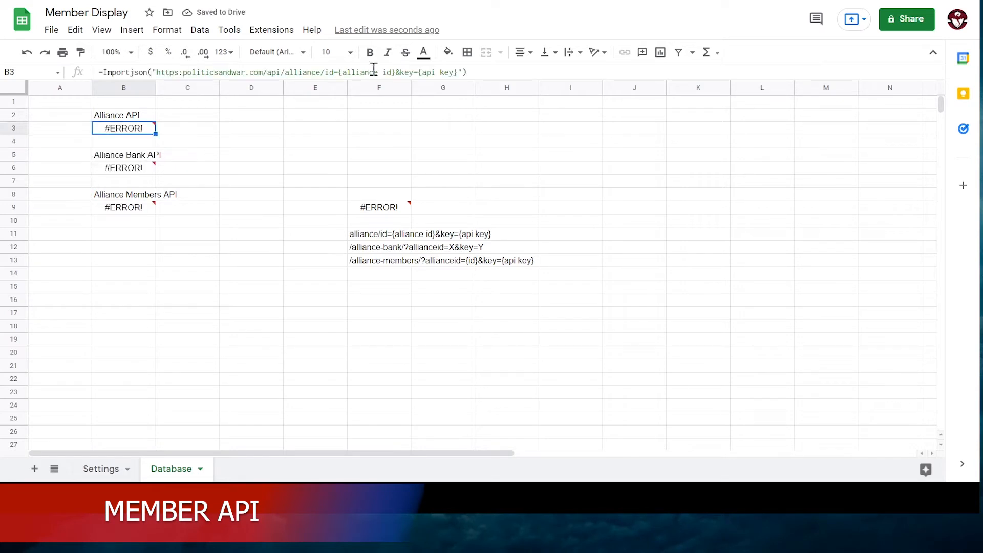
Point the ImportJSON formulas in B3, B6 and B9 at Settings!B2 and Settings!B3.
double_click(123, 128)
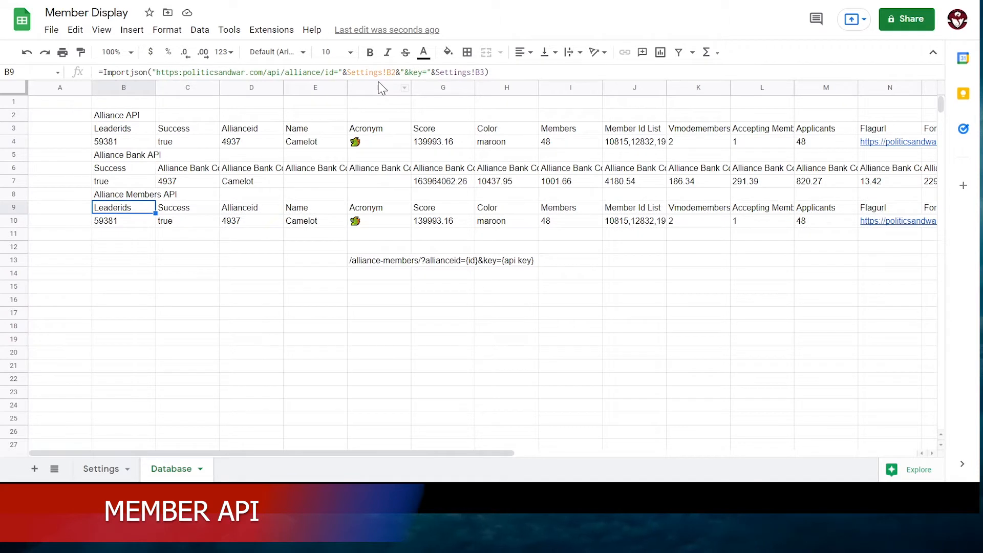
double_click(122, 208)
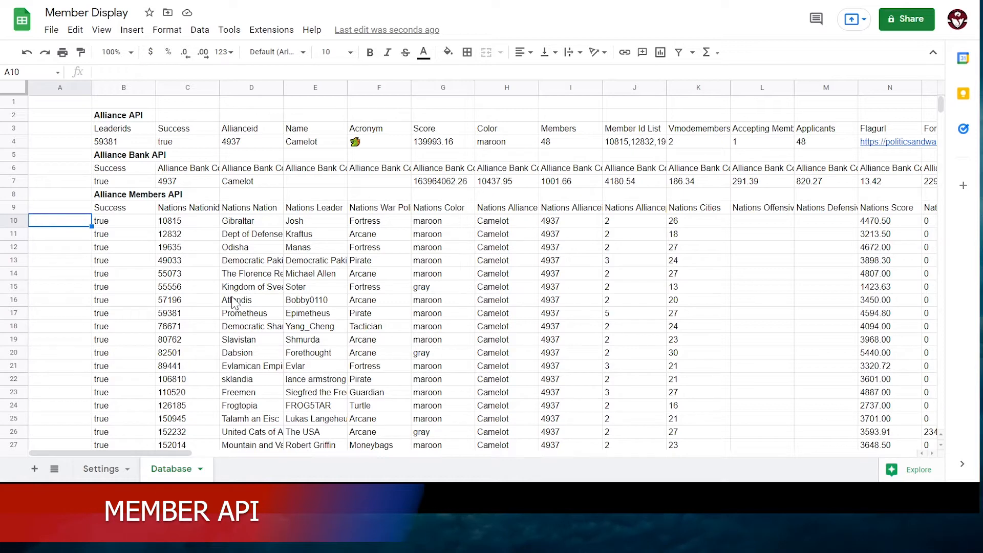
click(101, 468)
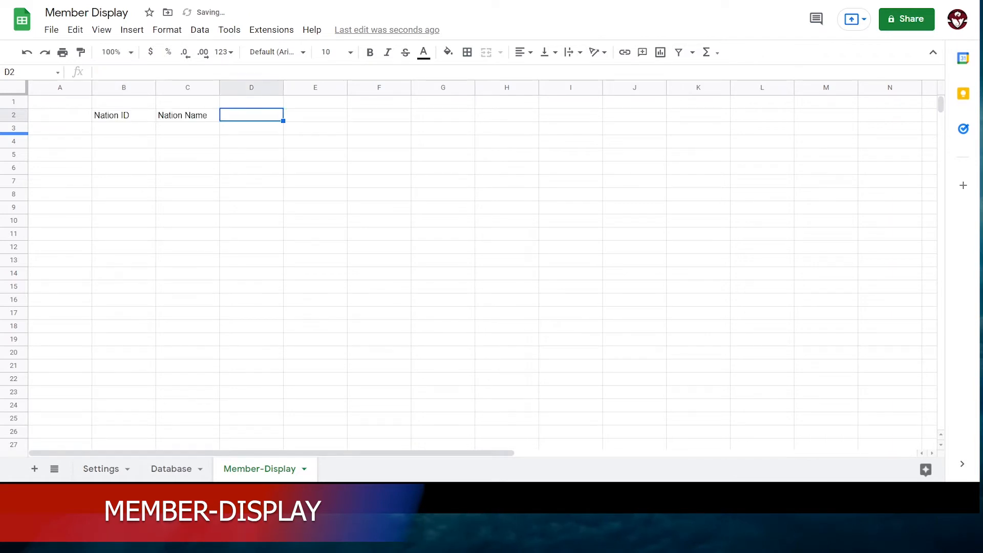
Add Member-Display headers from Nation ID onward, with a maroon Nation Information banner and green banner.
click(171, 469)
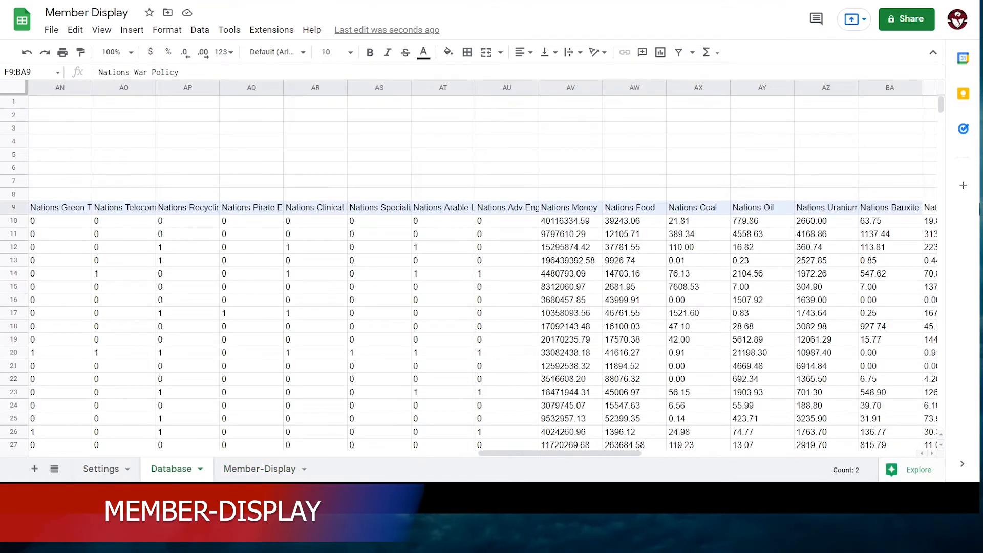
click(259, 469)
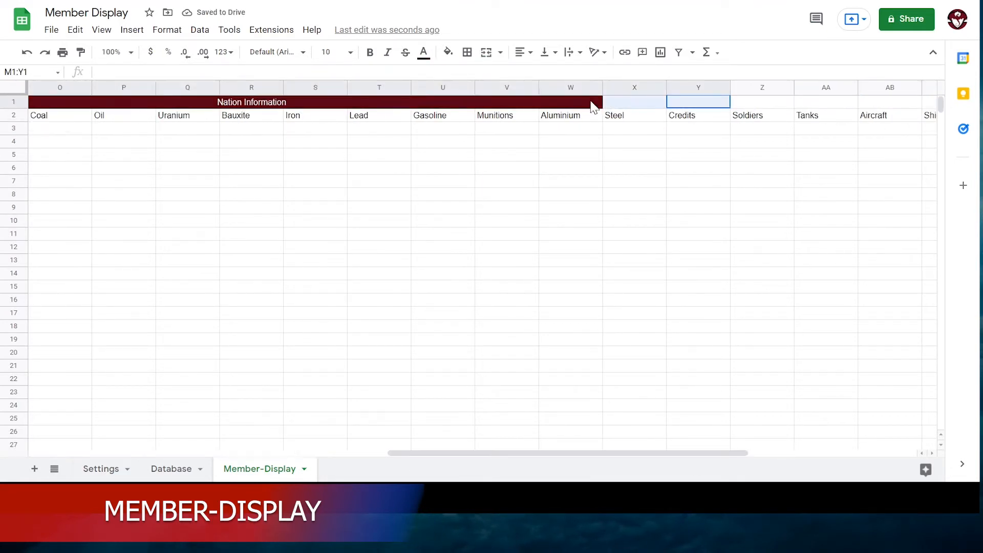
click(447, 52)
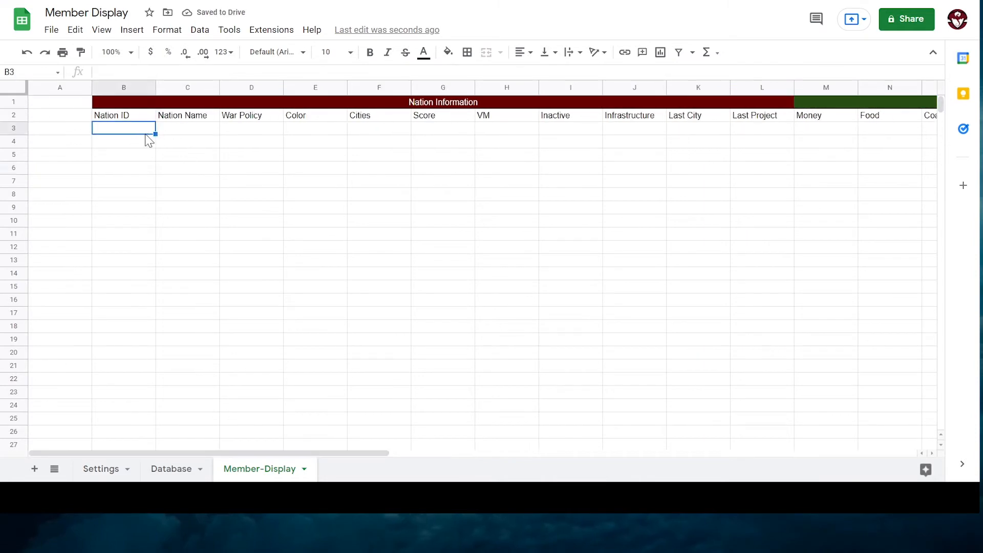
Set Member-Display B3 to =Database!C10 and fill it down the Nation ID column.
click(171, 469)
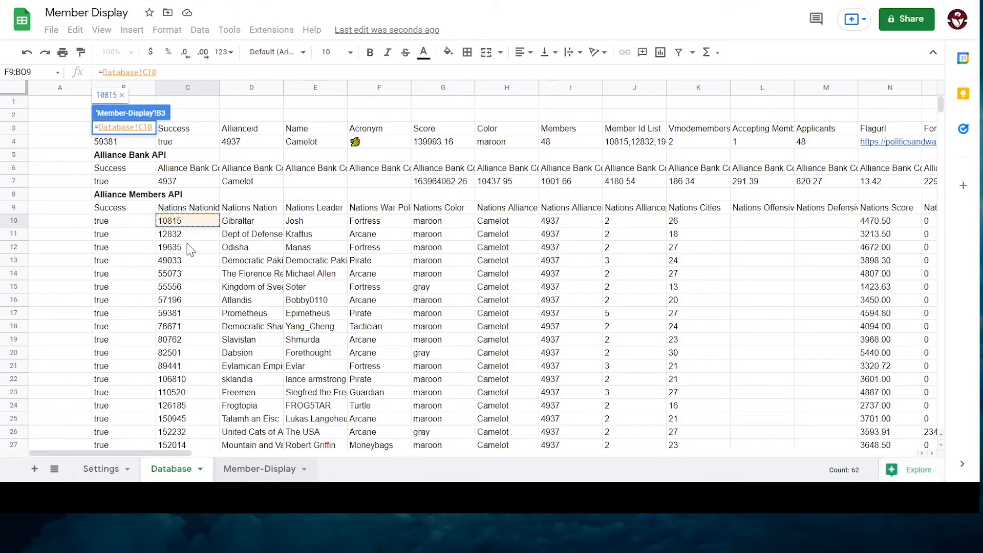
click(259, 469)
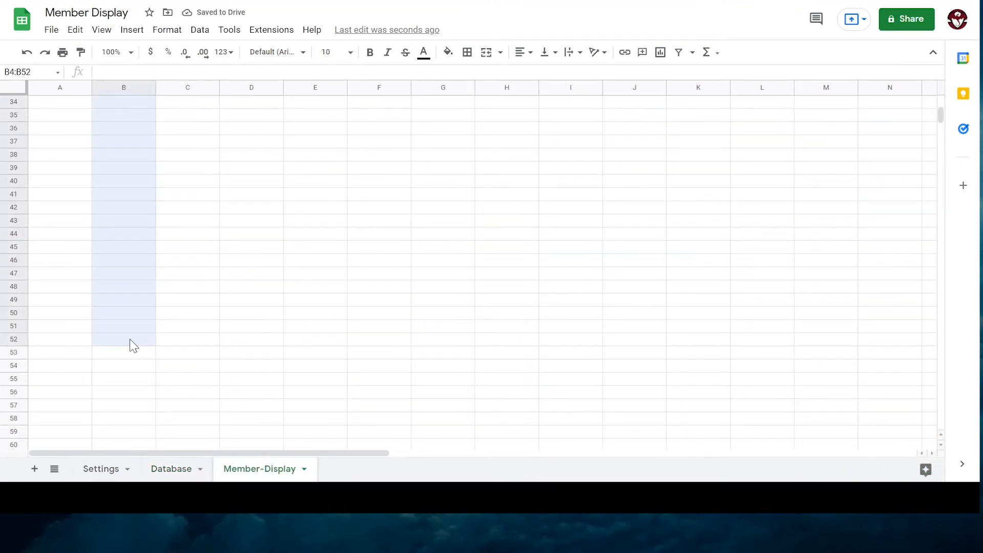
click(171, 469)
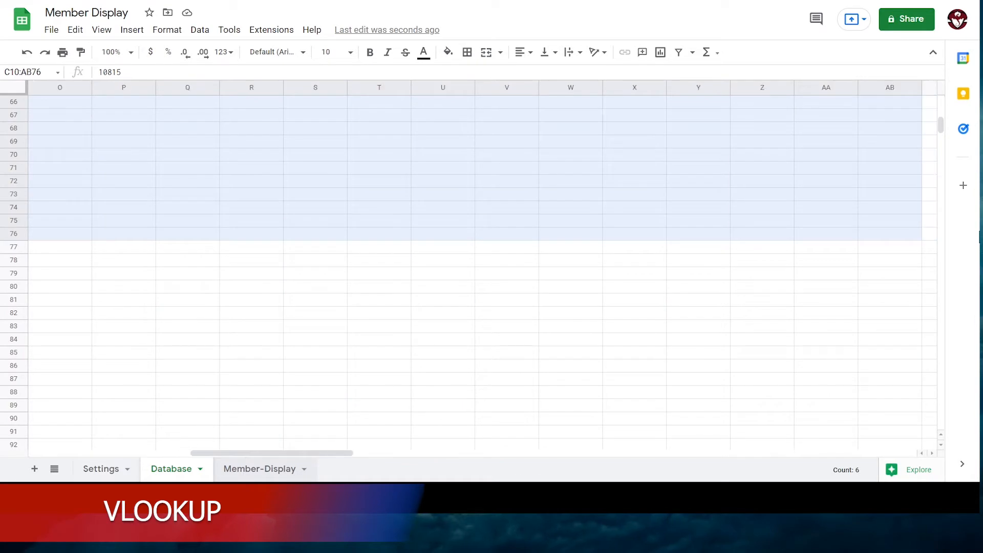
Name the Database sheet's member data C10:BO57 as the named range Database.
scroll(right, 3)
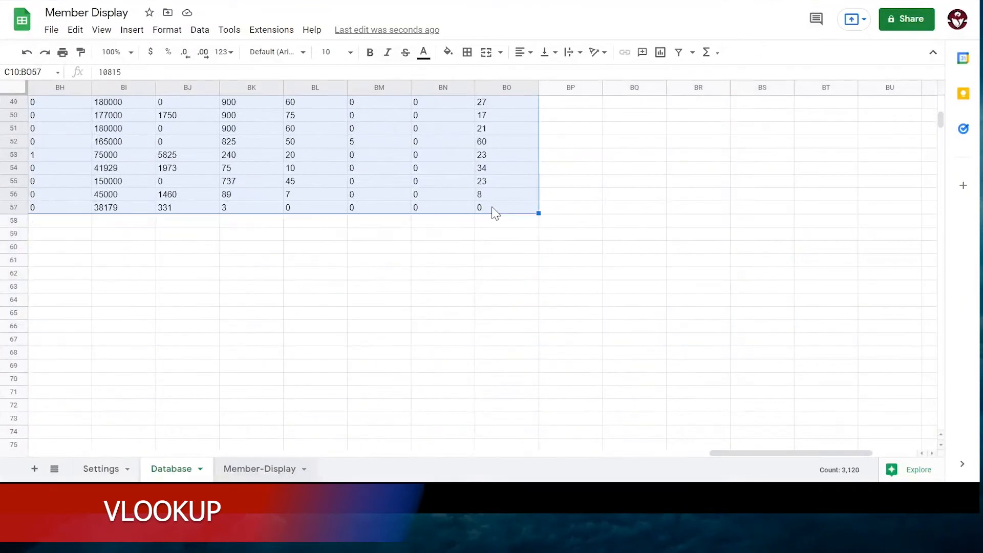
right_click(492, 210)
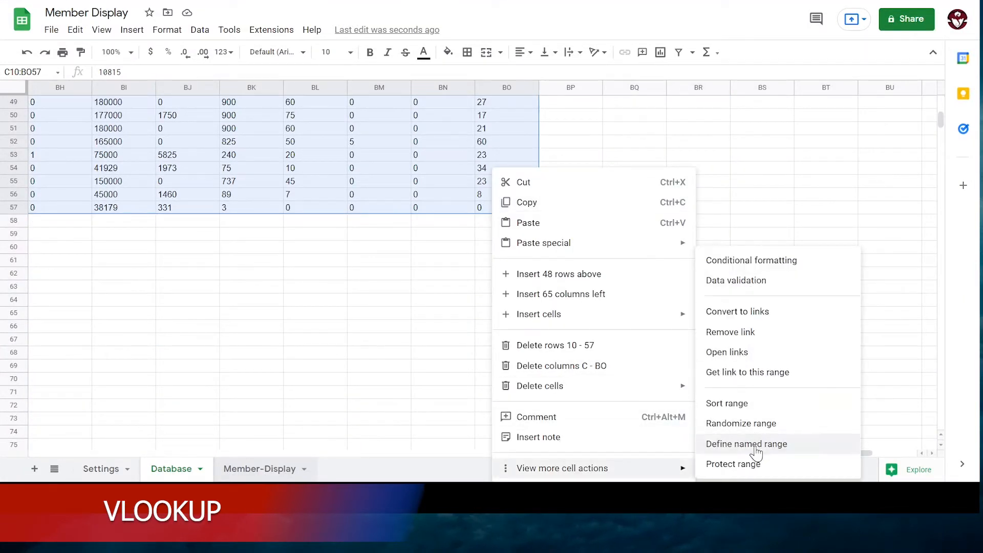
click(746, 444)
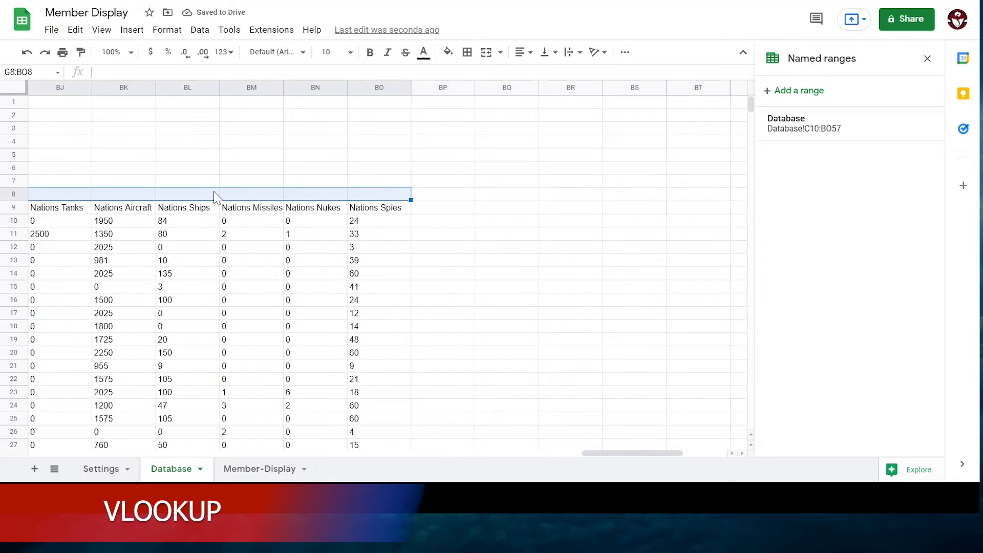
Enter =vlookup($B3,Database,2,false) for Nation Name and fill it for all members.
click(259, 468)
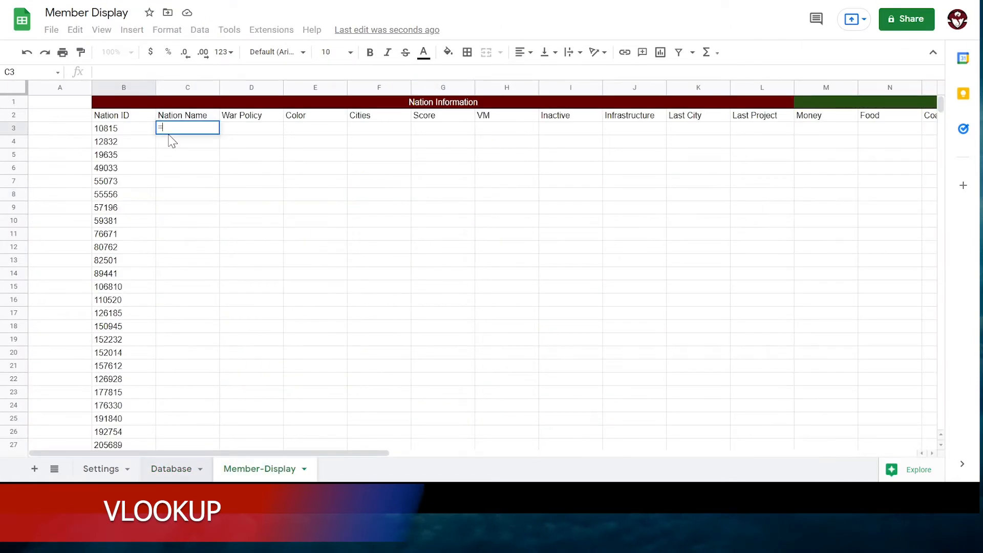
text(B3,database,)
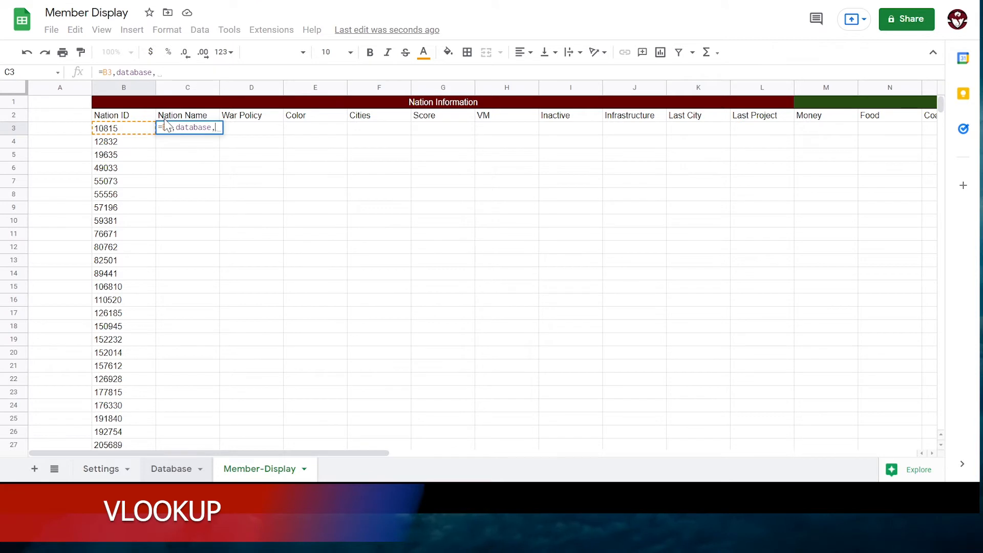
text(2,false)
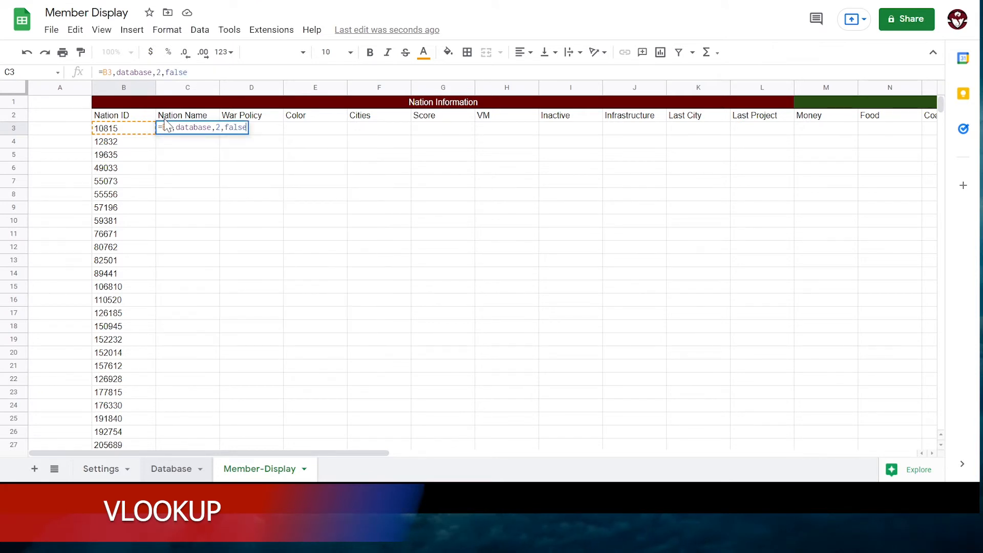
text(vlook)
key(Enter)
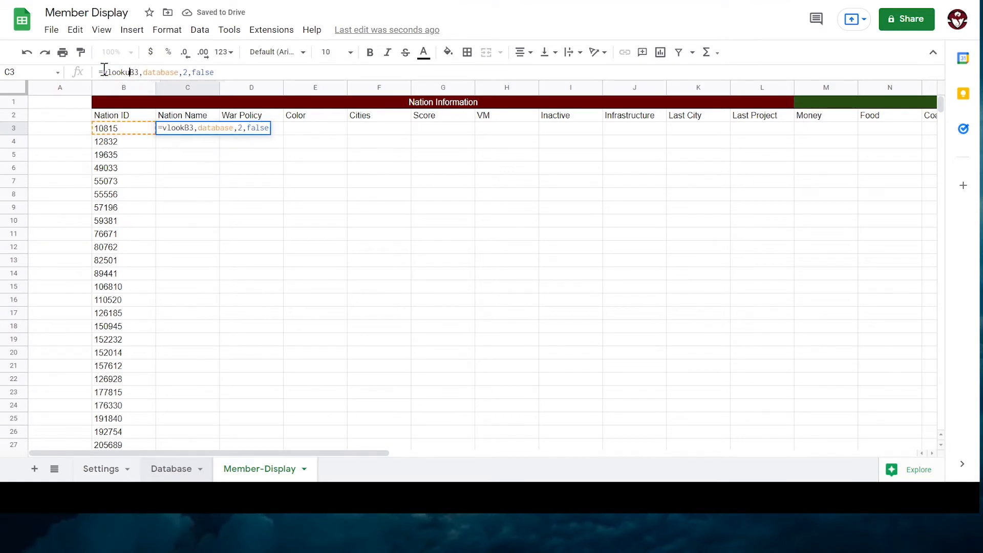
key(Enter)
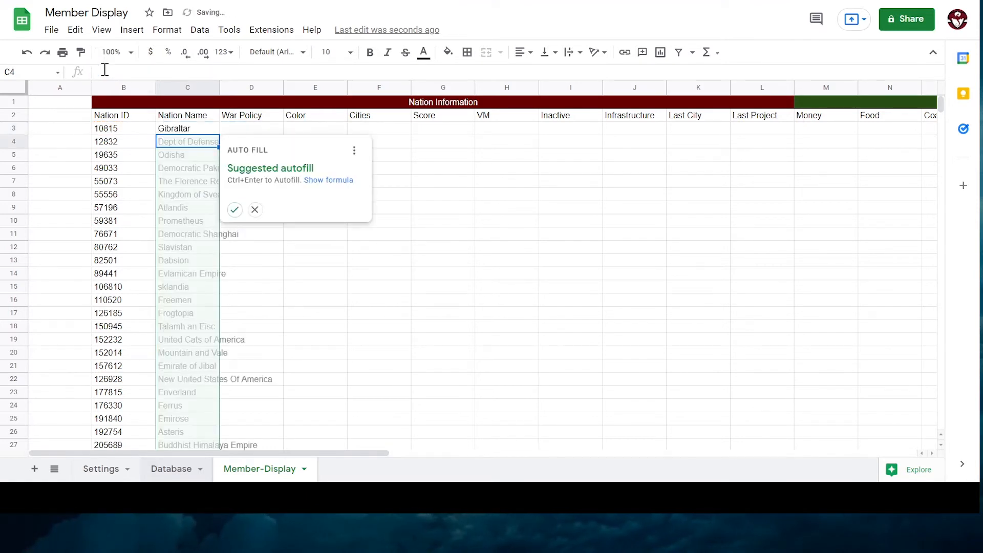
click(254, 210)
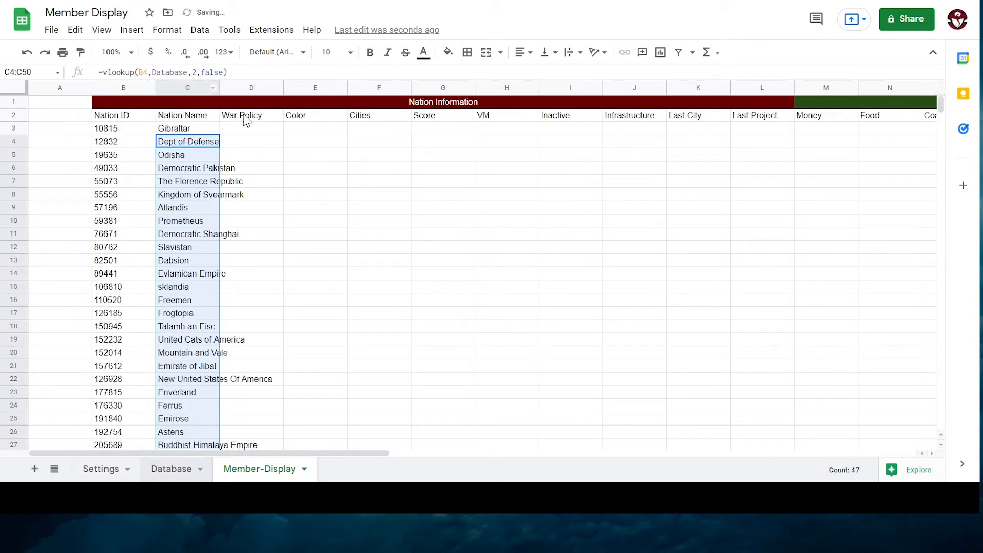
Add Color lookups, then the first nation's Cities, Score, VM and Inactive lookups.
right_click(188, 88)
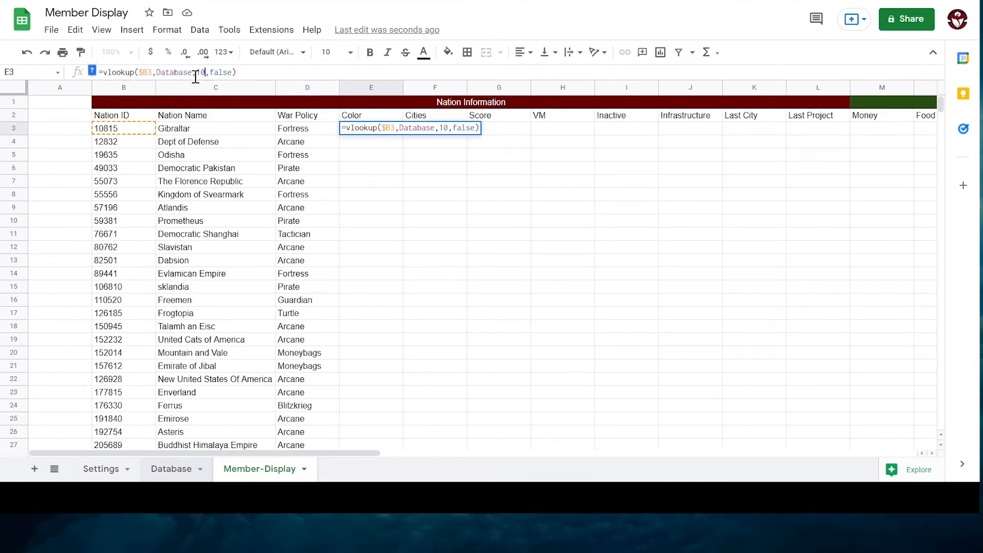
text(5)
key(Enter)
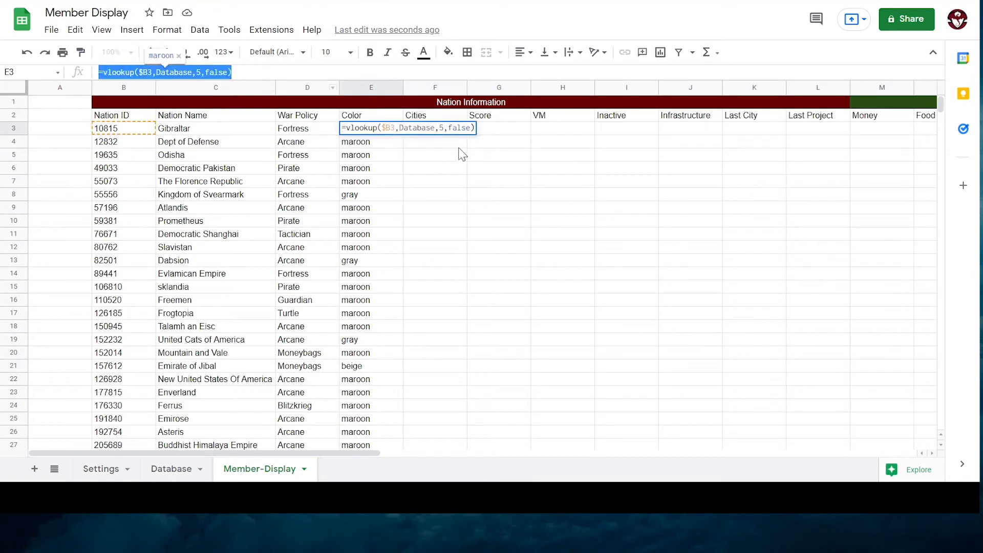
click(435, 128)
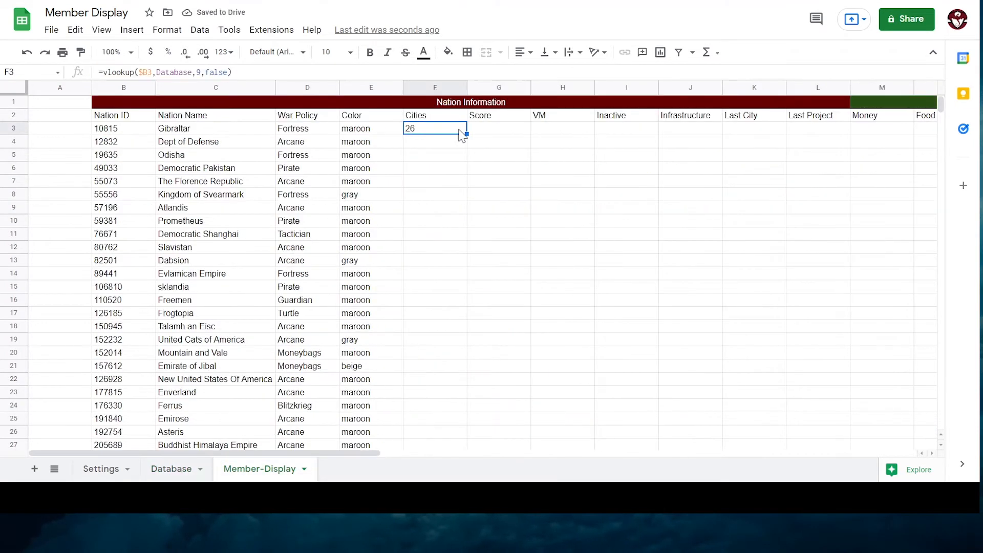
click(171, 468)
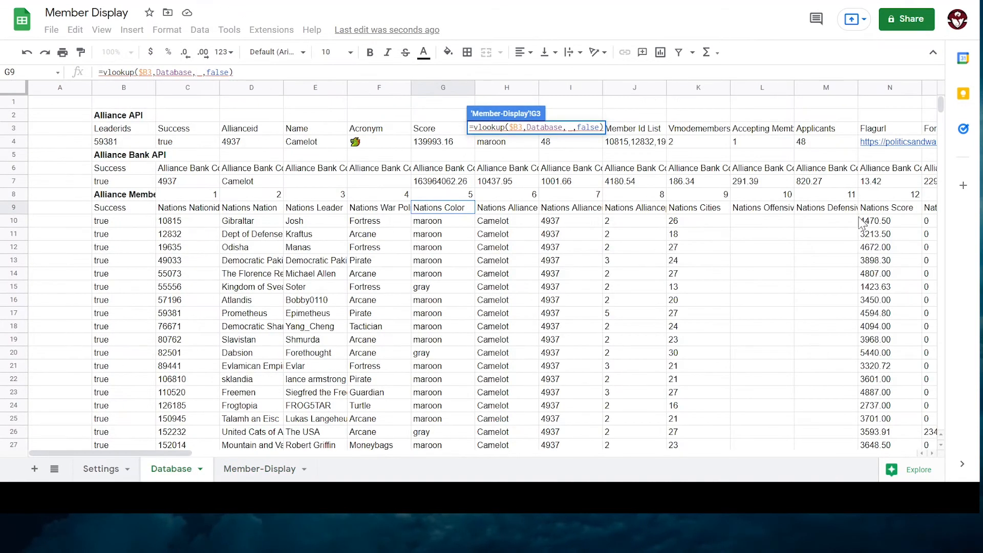
scroll(right, 3)
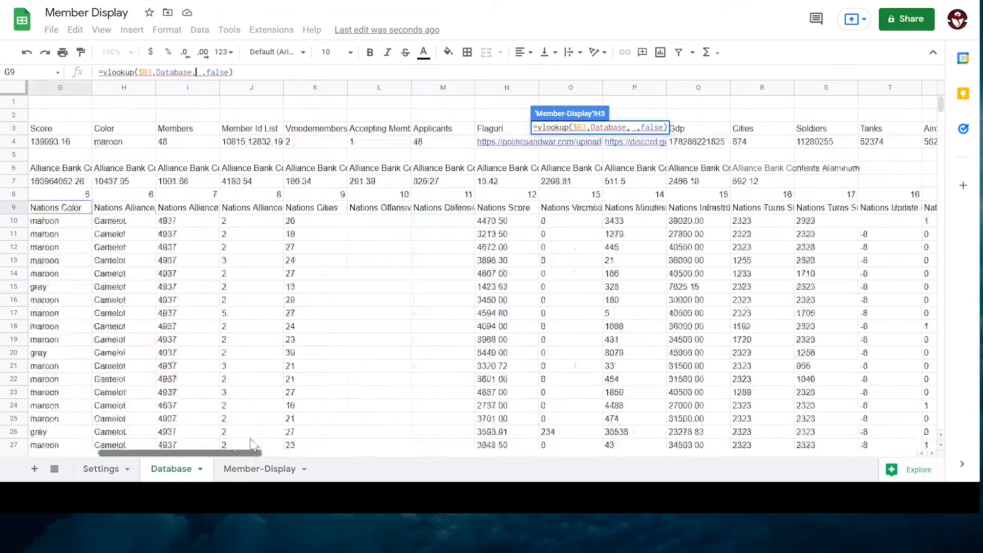
scroll(right, 3)
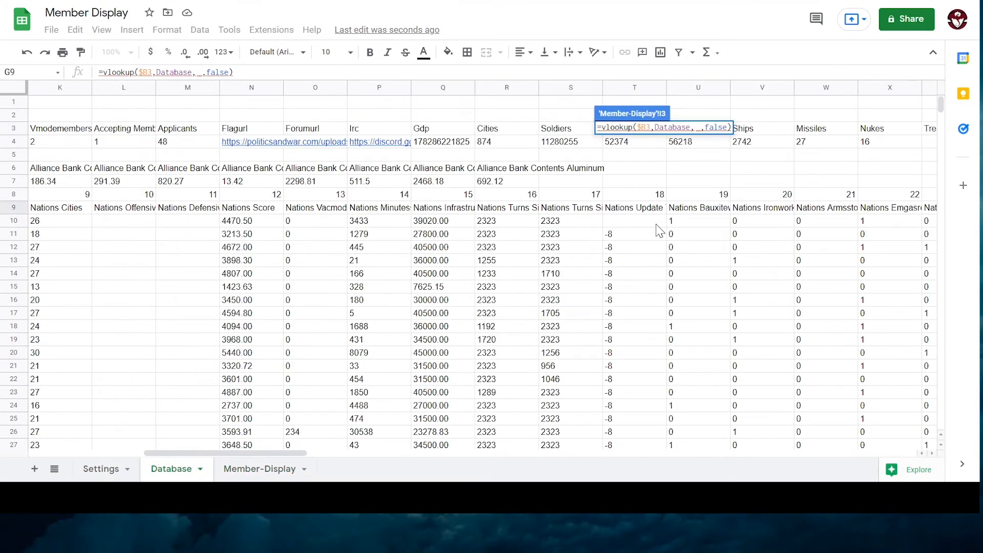
click(259, 468)
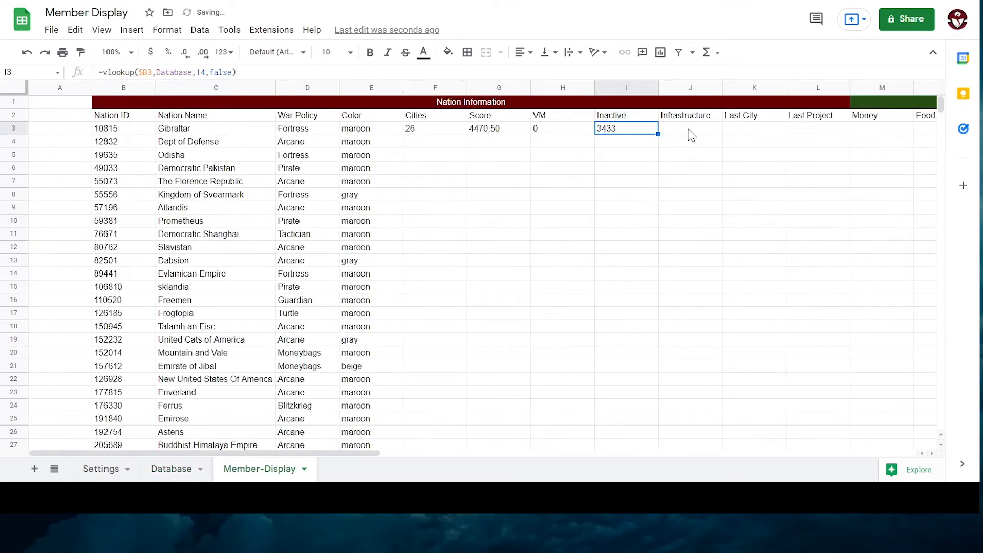
Insert an Avg Infra column (=J3/F3) and fill info and resource lookups as whole numbers.
right_click(691, 88)
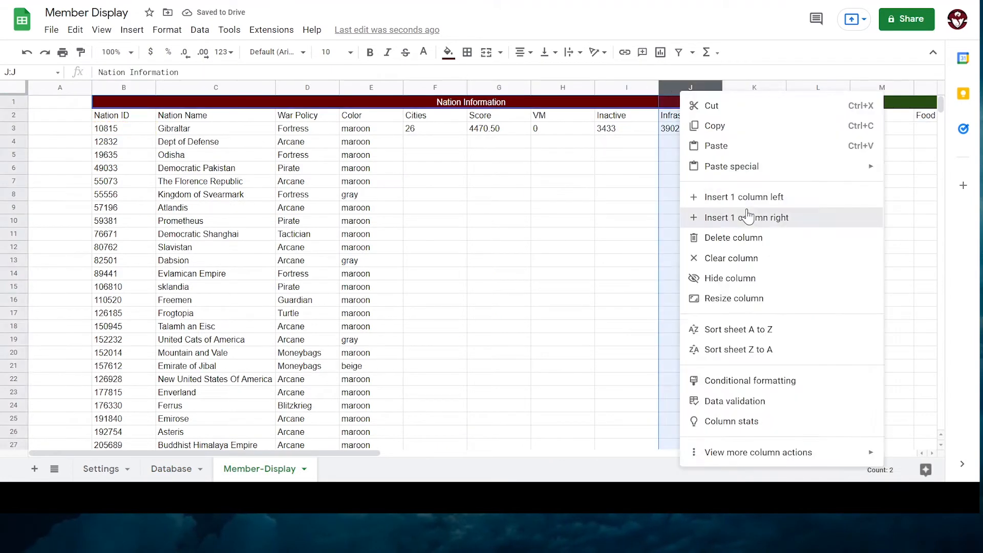
click(223, 52)
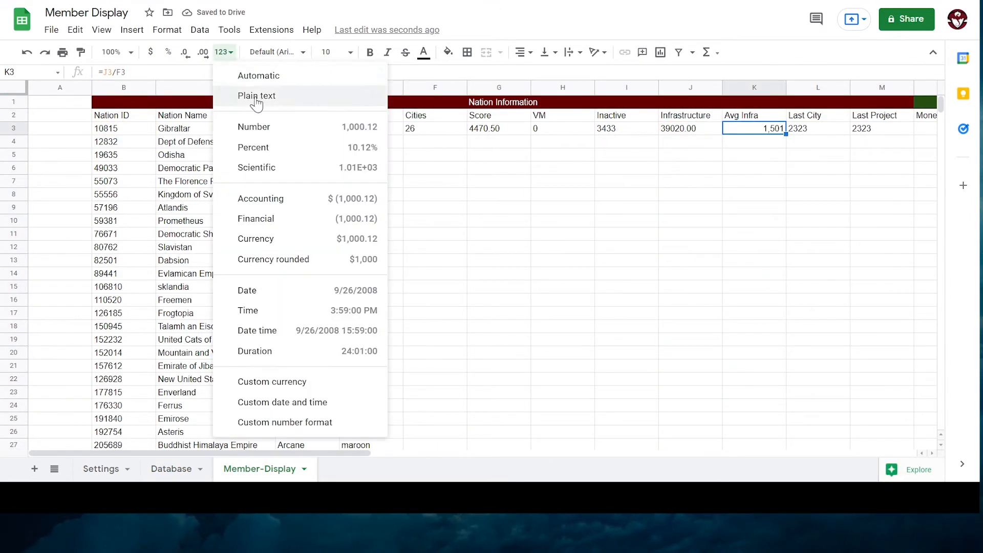
click(256, 96)
text(=vlookup($B3,Database,58,false))
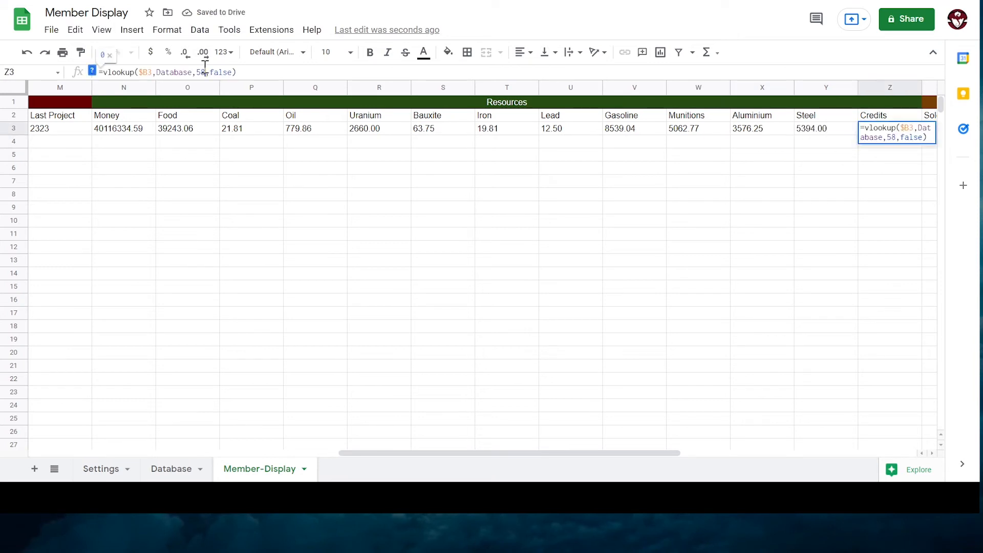
click(171, 468)
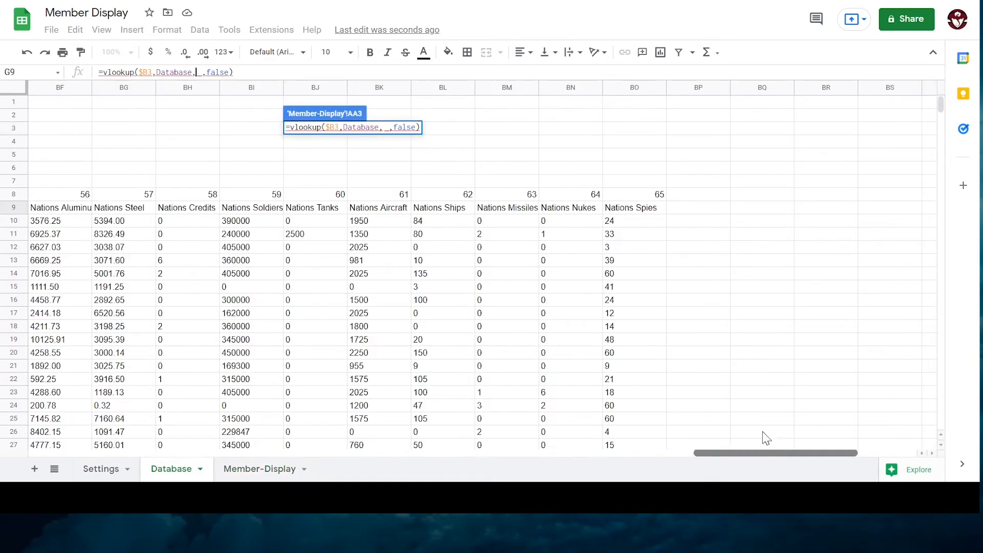
click(259, 469)
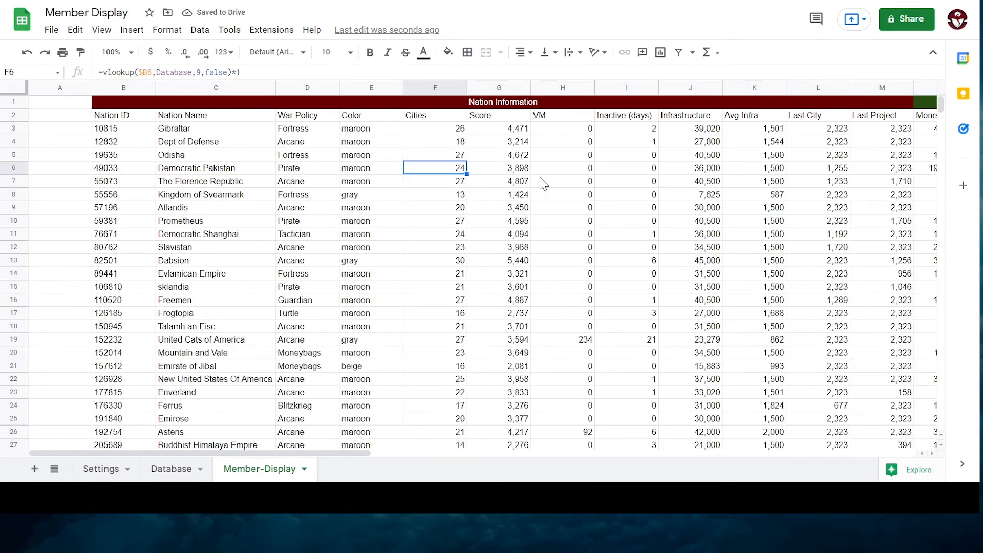
mouse_move(363, 458)
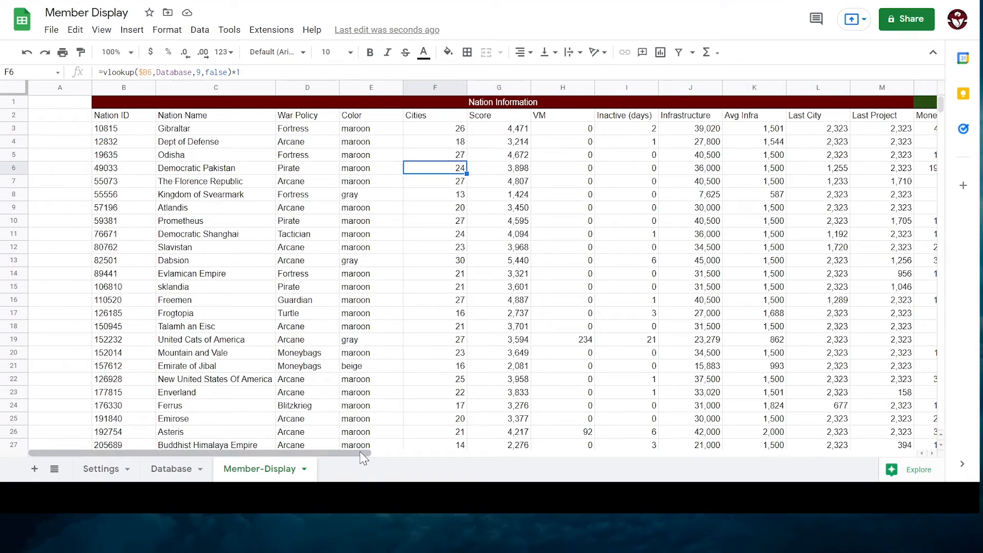
mouse_move(346, 134)
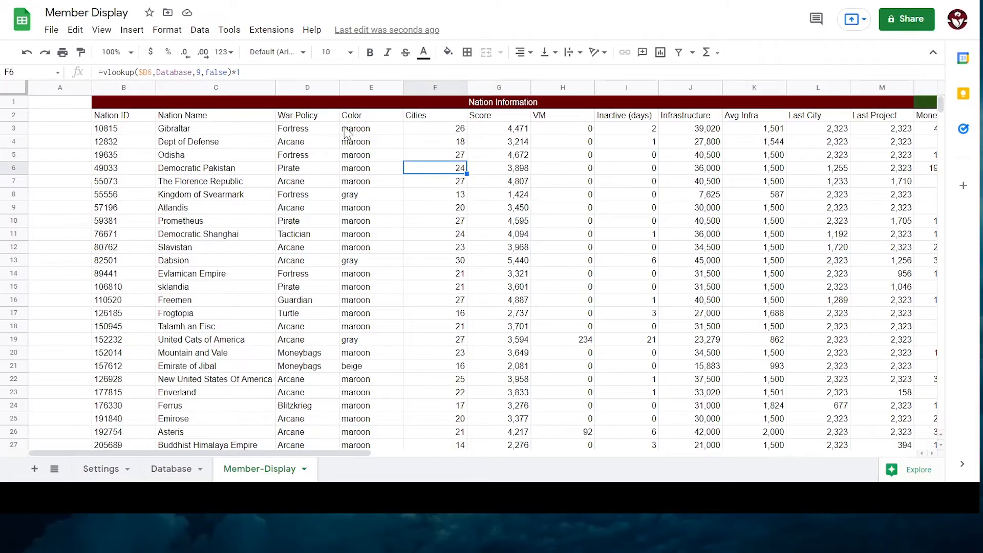
Fill E3:E50 cells containing gray in red and start a custom-formula rule for H3:H50.
right_click(371, 131)
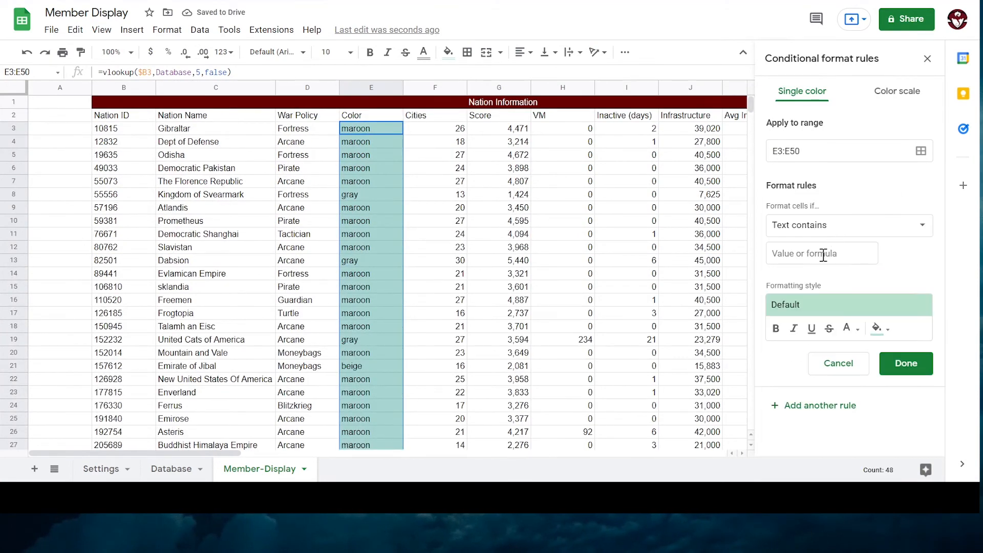
click(906, 363)
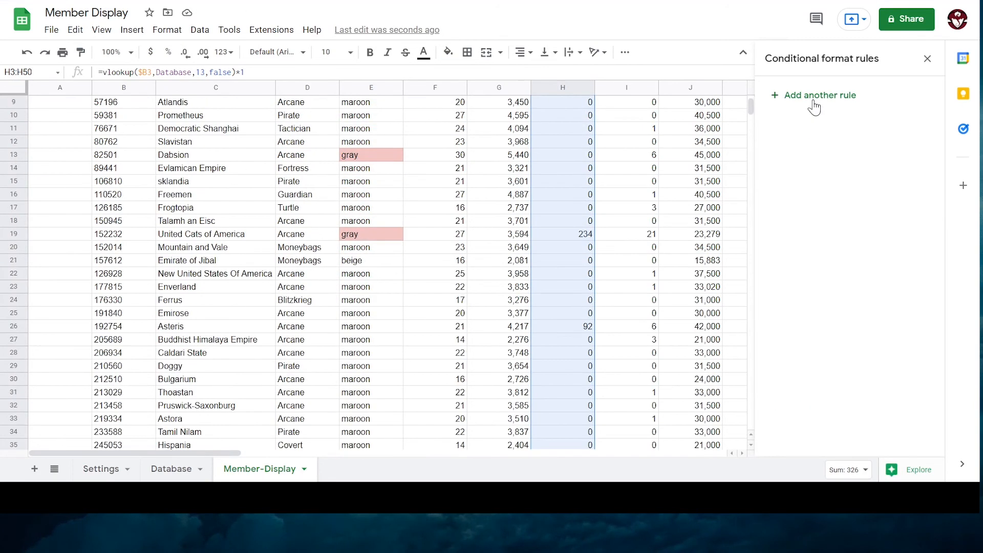
click(819, 96)
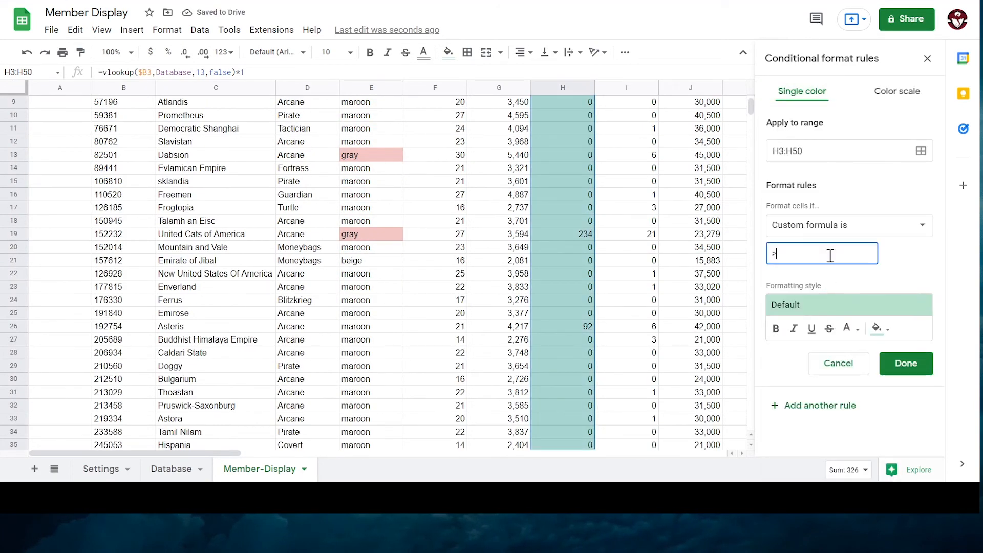
click(849, 226)
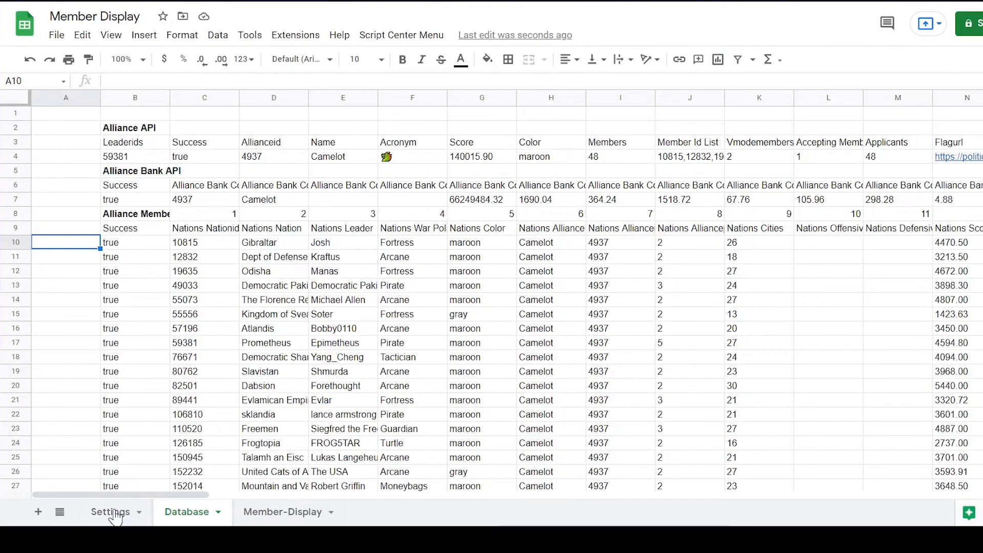
Enter =sort(Database!C10:C57,Database!A10:A57,false) in B3 and select B4:B49 for clearing.
click(282, 512)
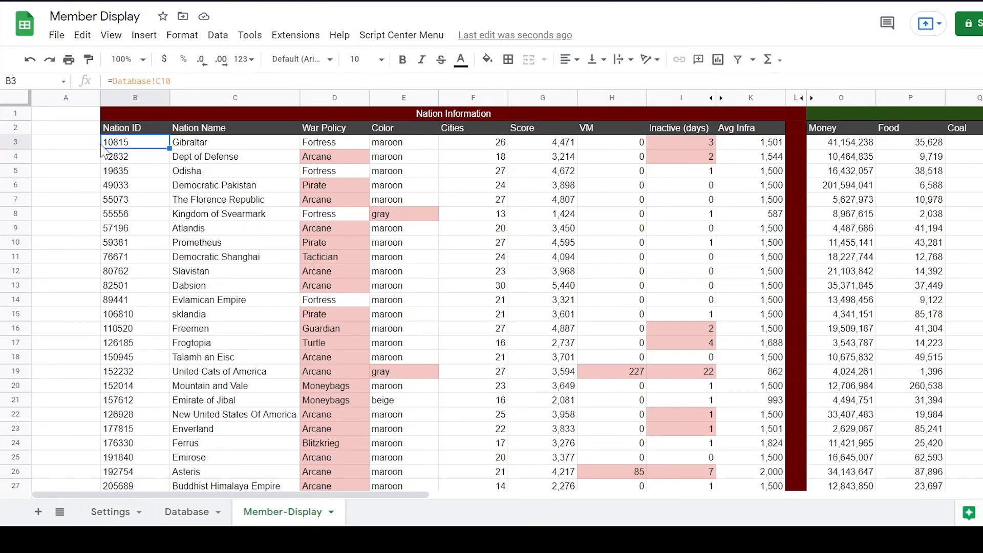
mouse_move(65, 155)
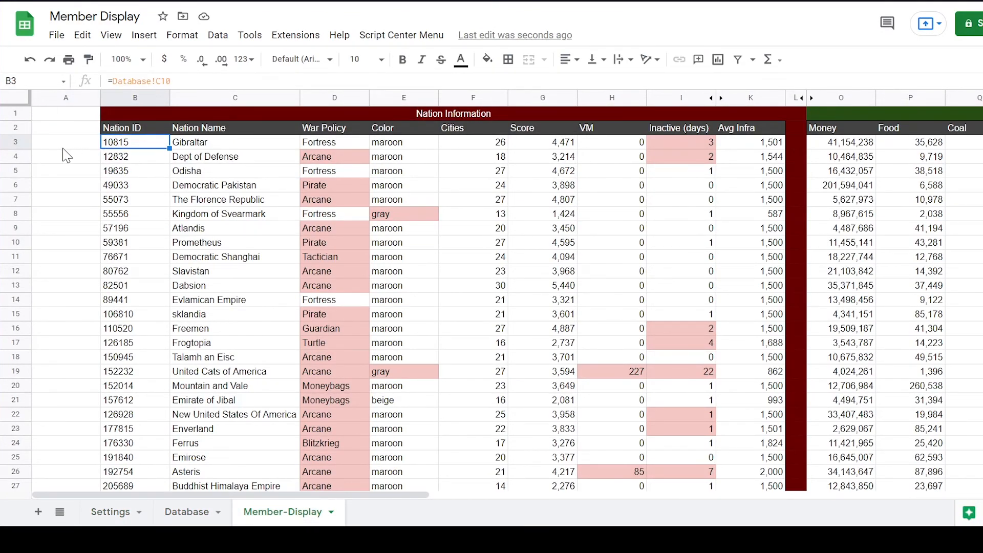
click(187, 512)
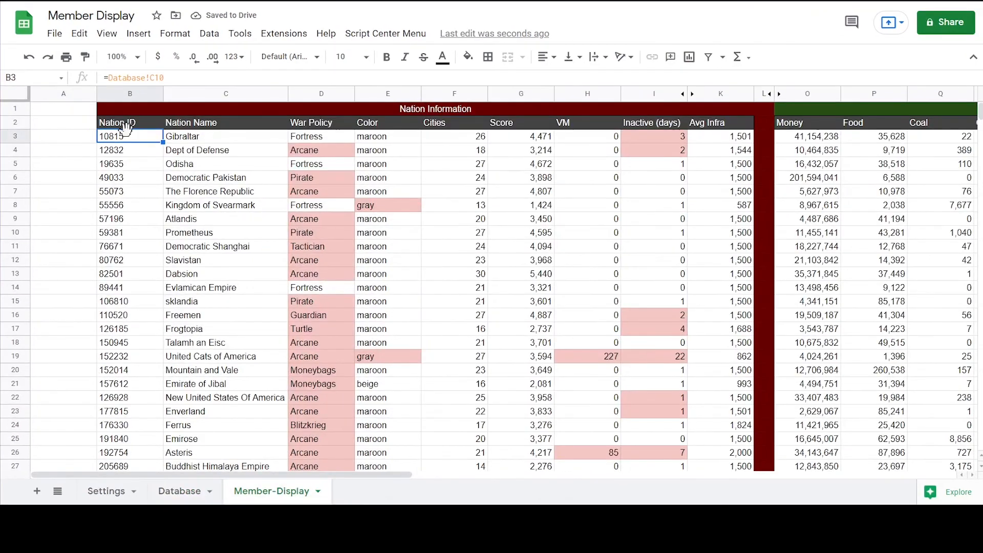
text(=sort()
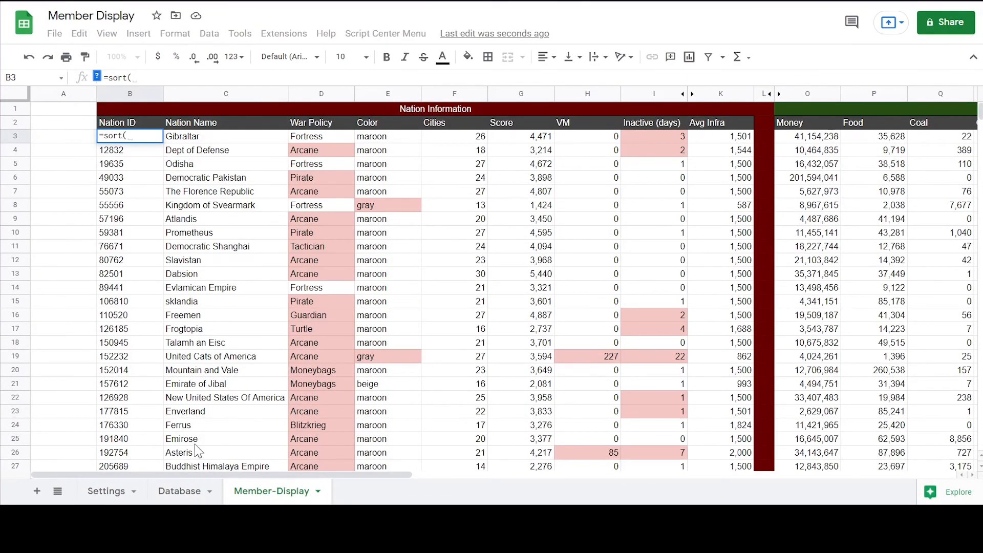
click(180, 491)
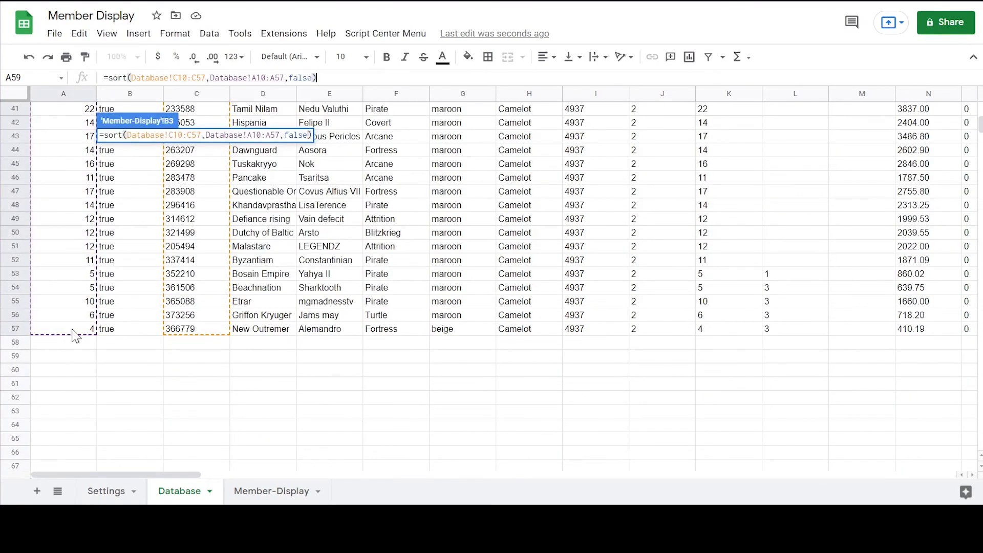
click(271, 491)
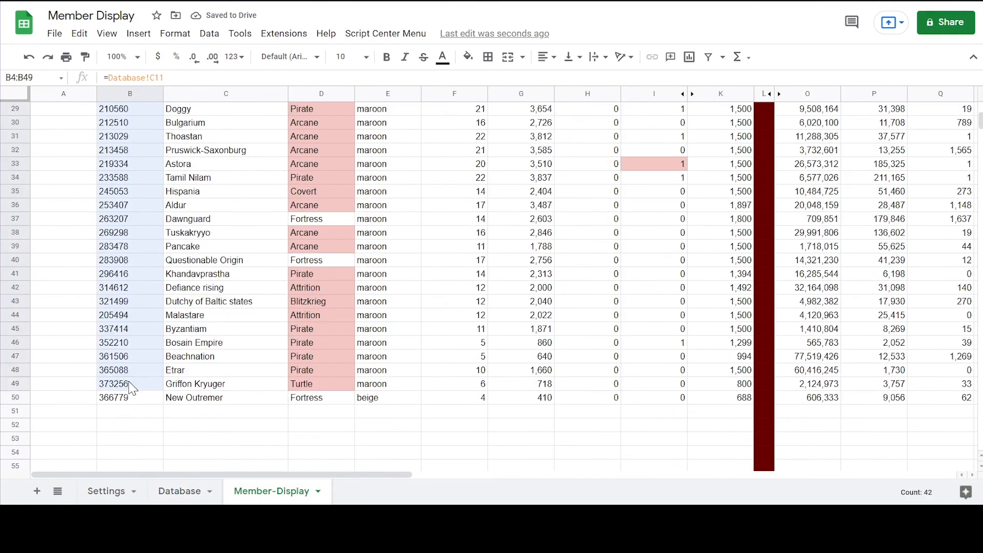